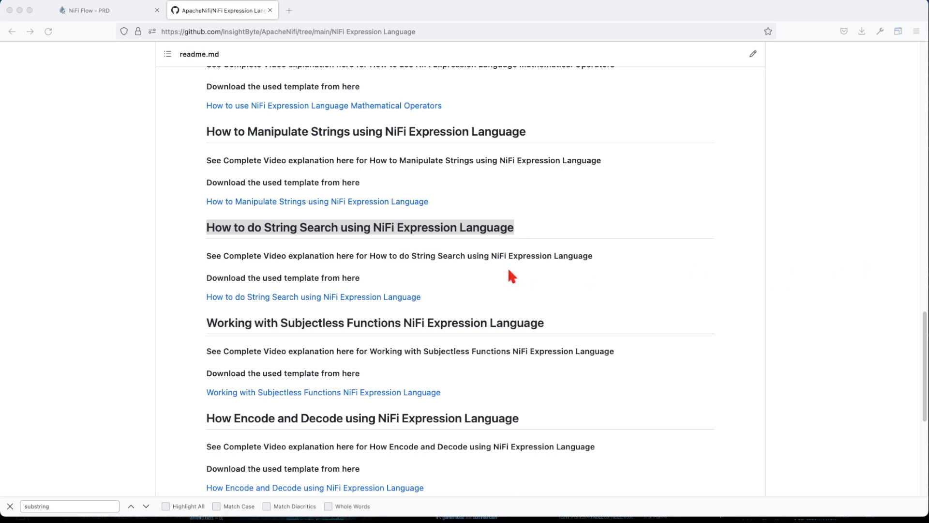
mouse_move(315, 240)
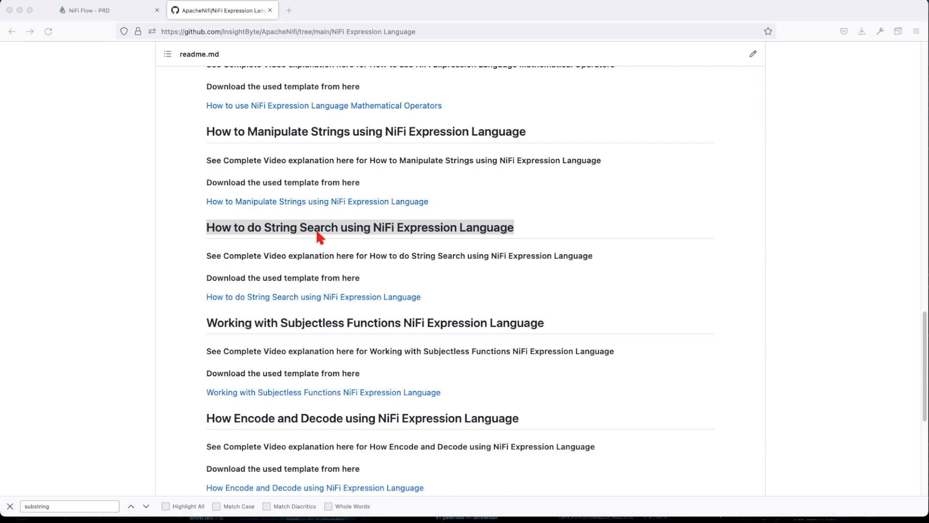
mouse_move(396, 235)
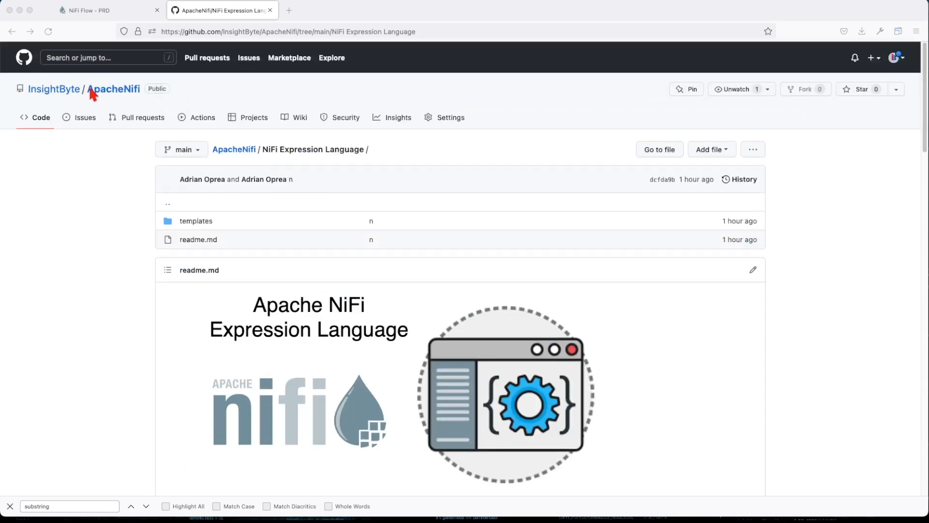
Add the Expression Language - String Search template to the NiFi canvas from Add Template
left_click(114, 88)
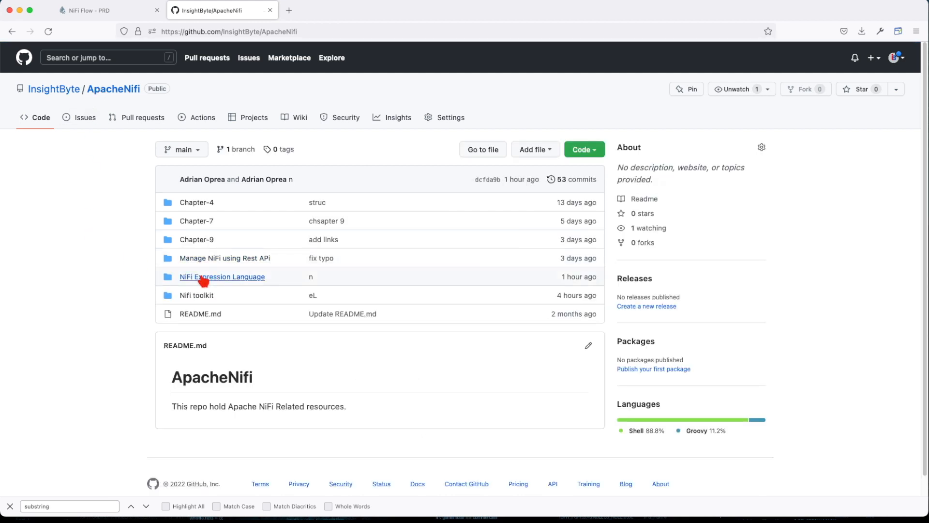
left_click(222, 276)
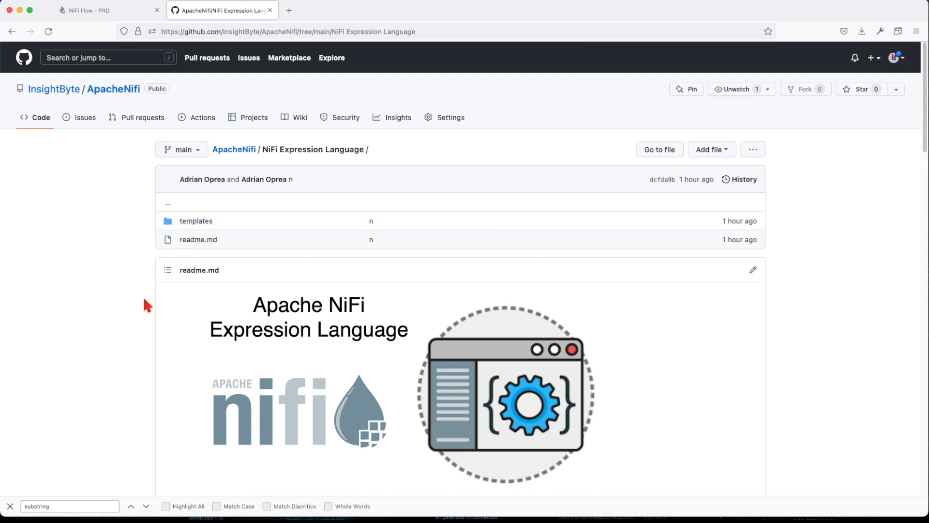
left_click(97, 9)
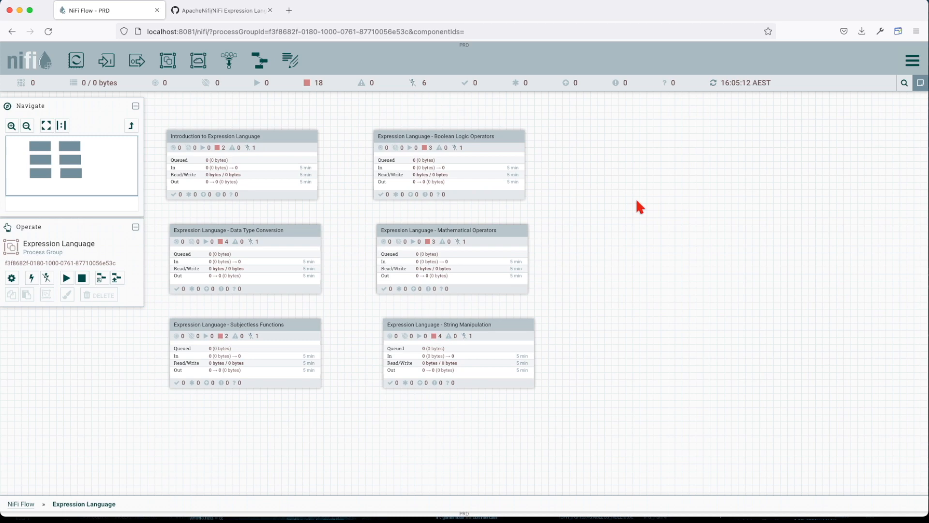
mouse_move(643, 248)
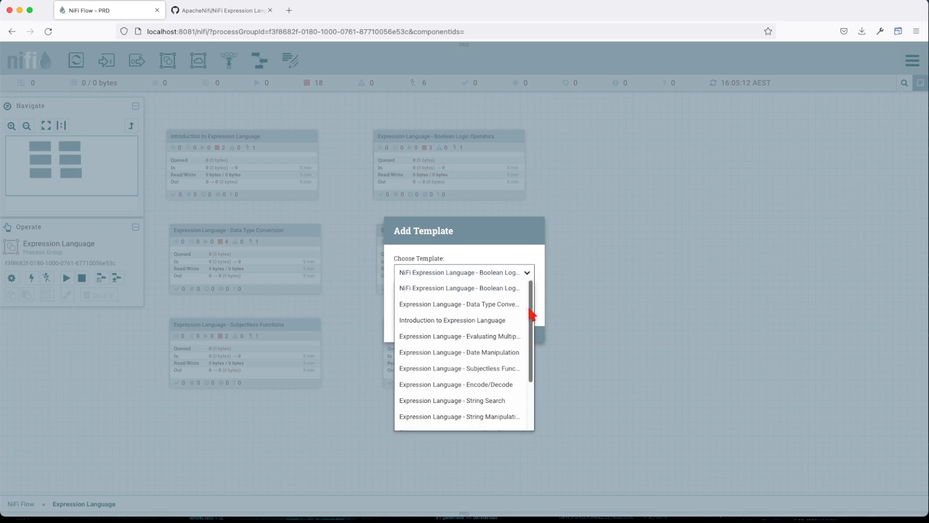
mouse_move(486, 407)
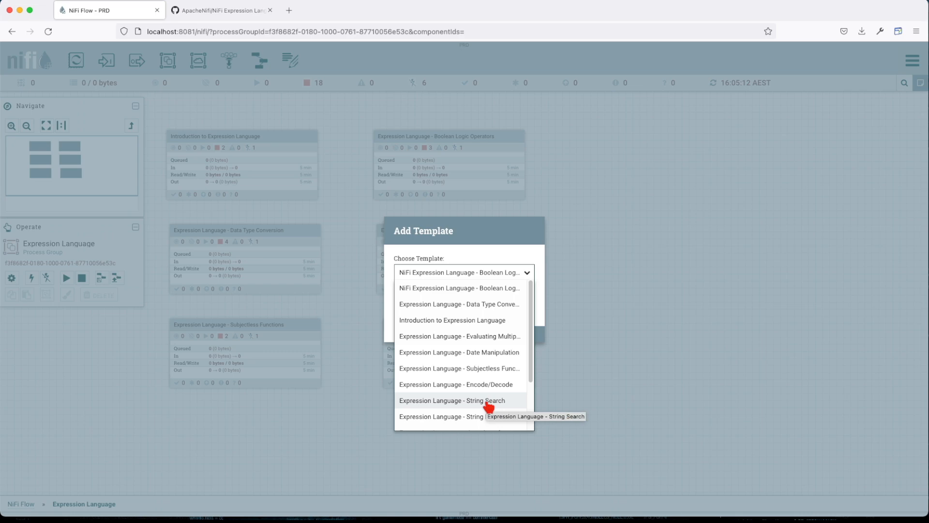
left_click(453, 401)
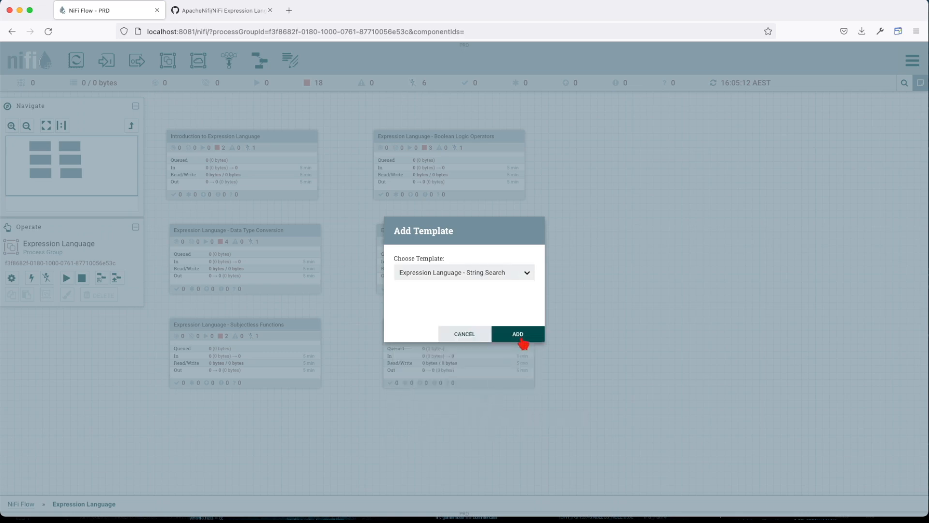
left_click(517, 333)
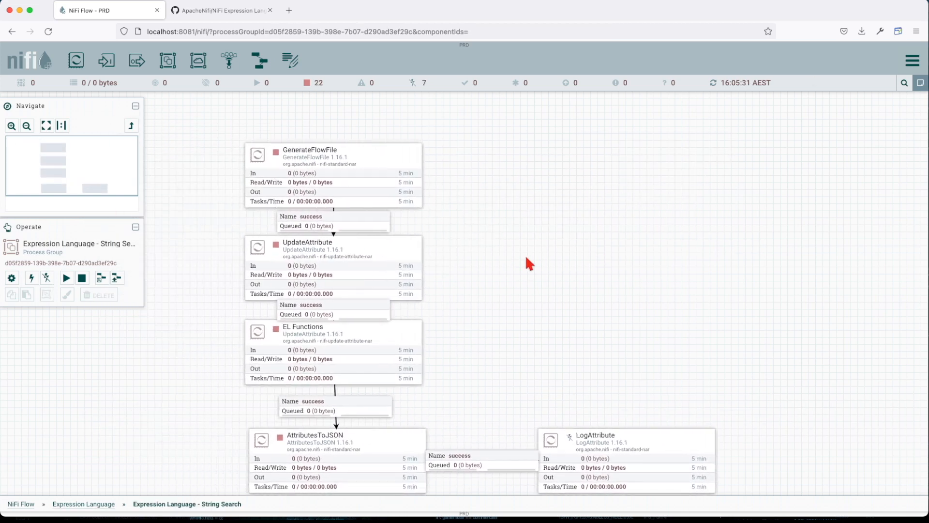
Review the GenerateFlowFile and UpdateAttribute 'string' settings without changing them
double_click(310, 150)
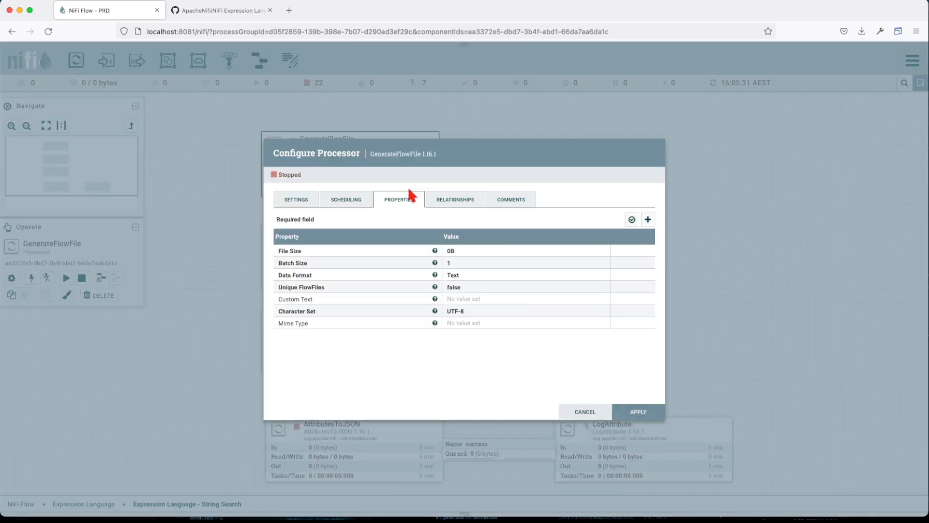
left_click(586, 412)
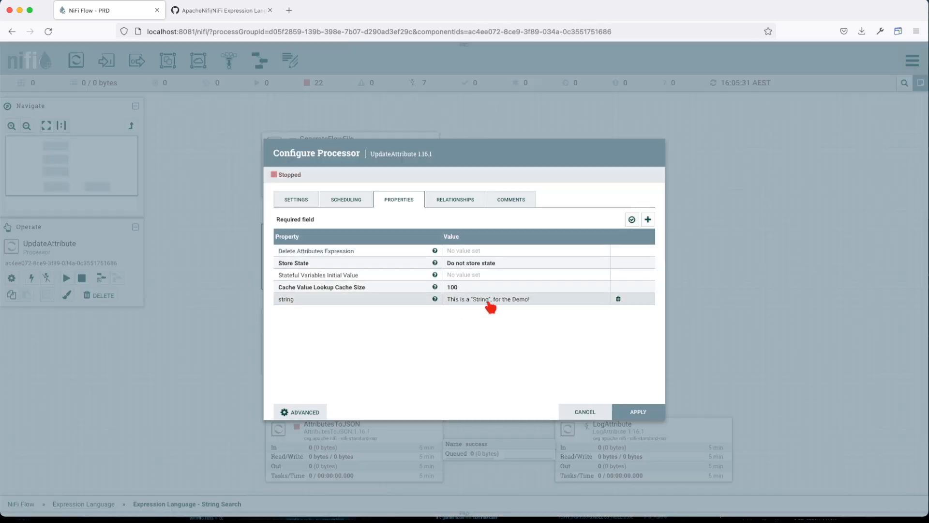
mouse_move(487, 299)
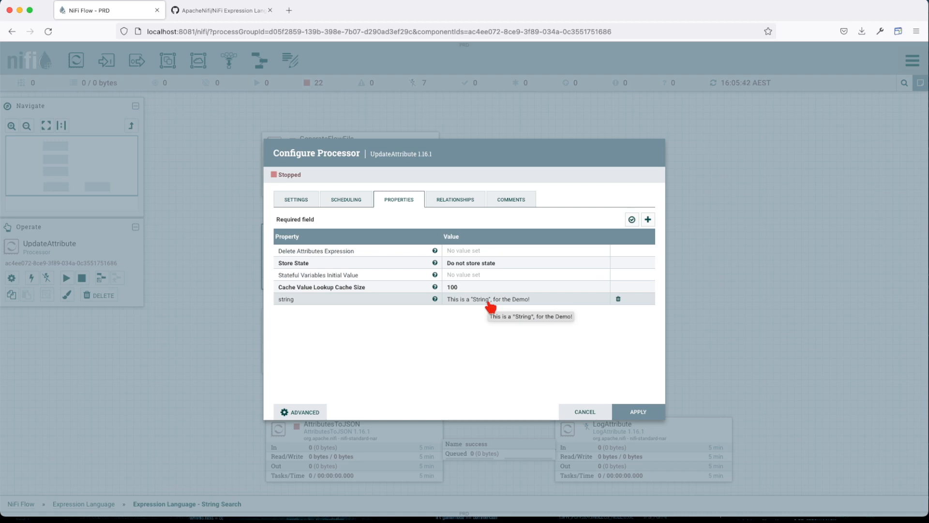
mouse_move(585, 412)
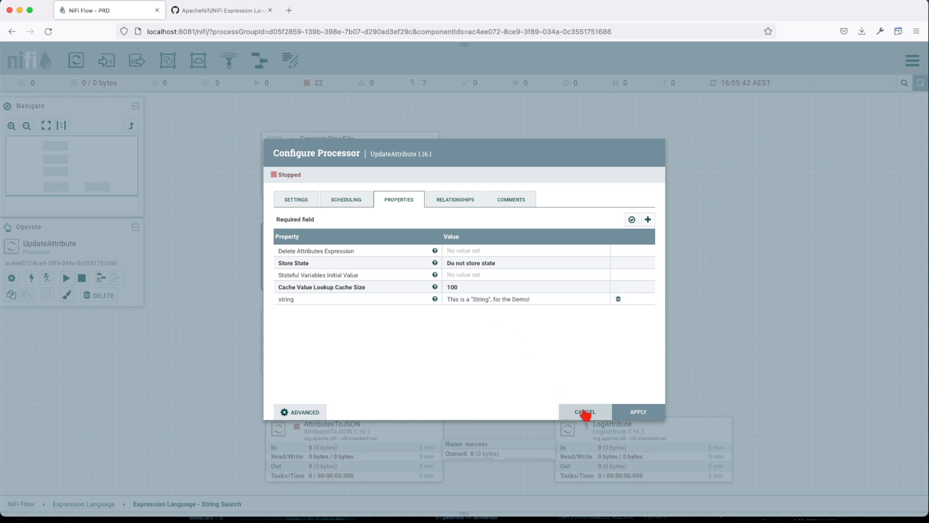
left_click(585, 411)
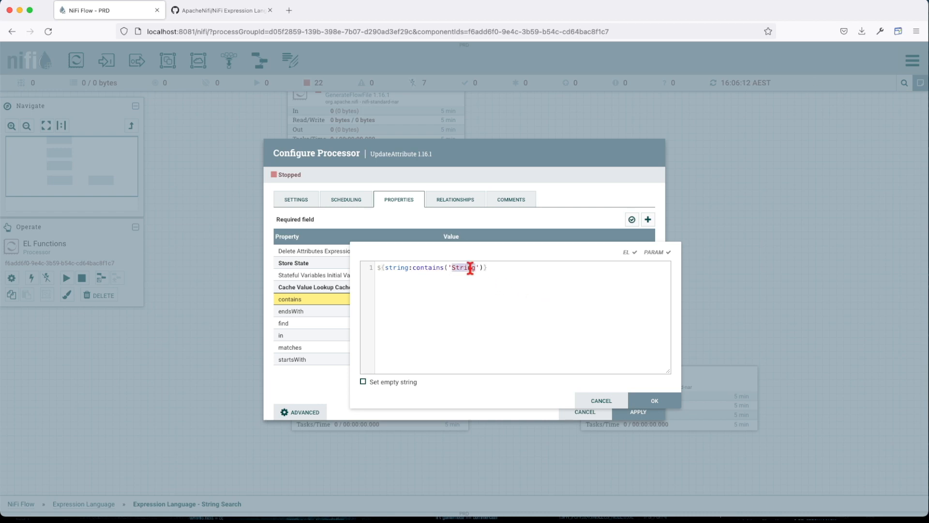
Review the endsWith('!') expression and bring up find('This') in EL Functions
double_click(396, 267)
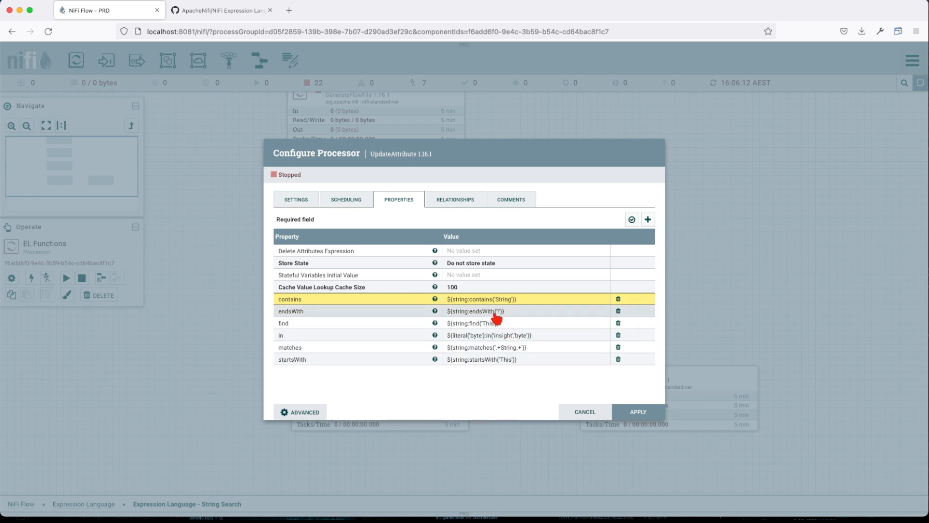
left_click(494, 310)
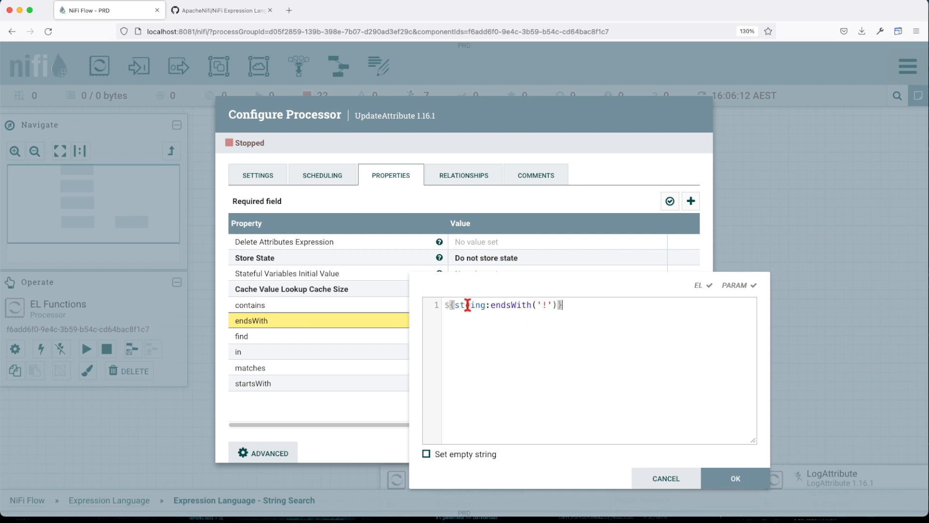
left_click(538, 305)
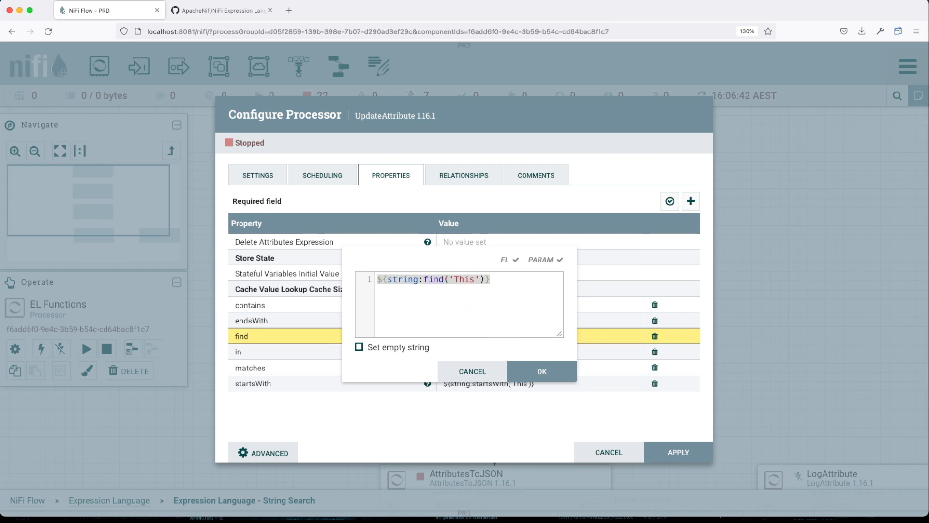
mouse_move(516, 323)
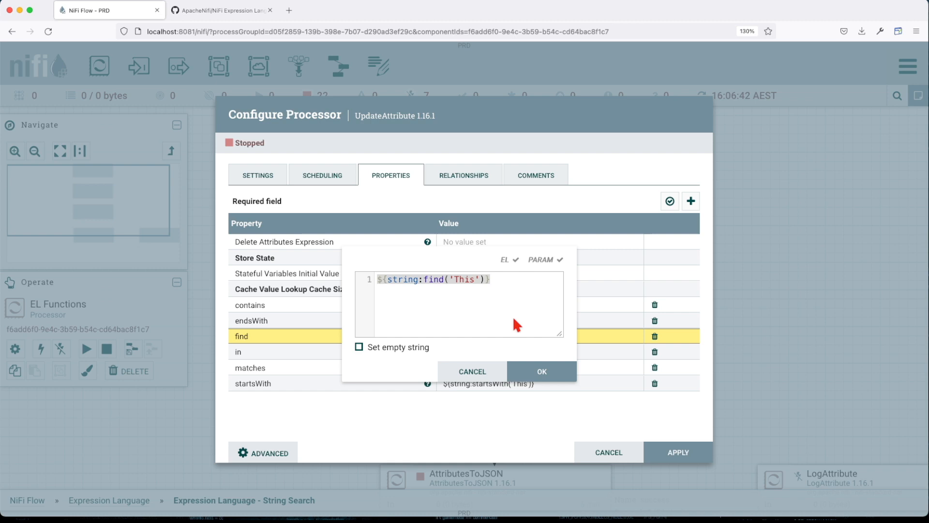
left_click(456, 278)
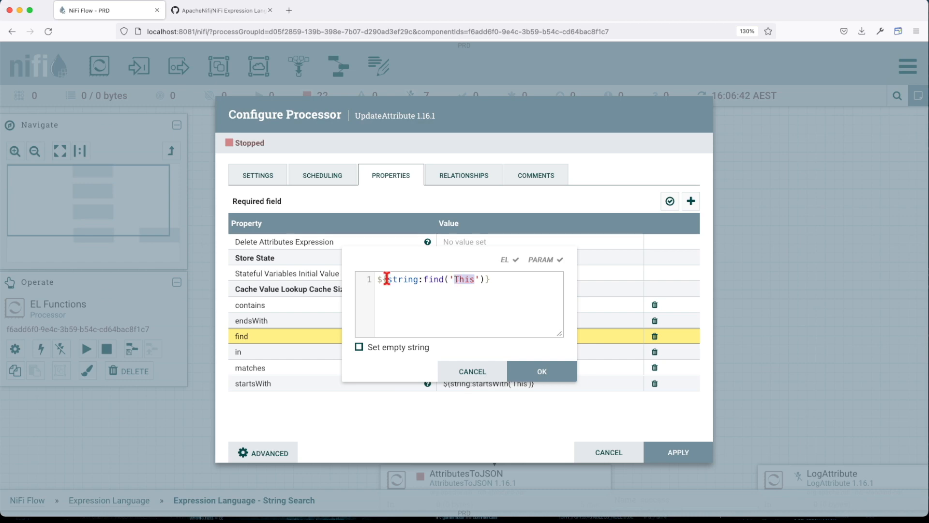
Review the in('insight','byte') expression and bring up matches('.+String.+')
left_click(542, 371)
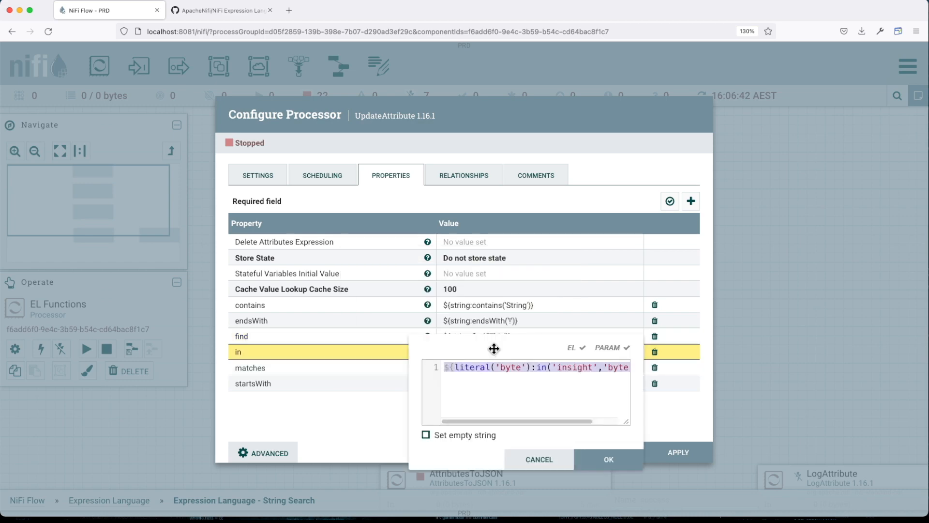
left_click_drag(494, 348, 395, 238)
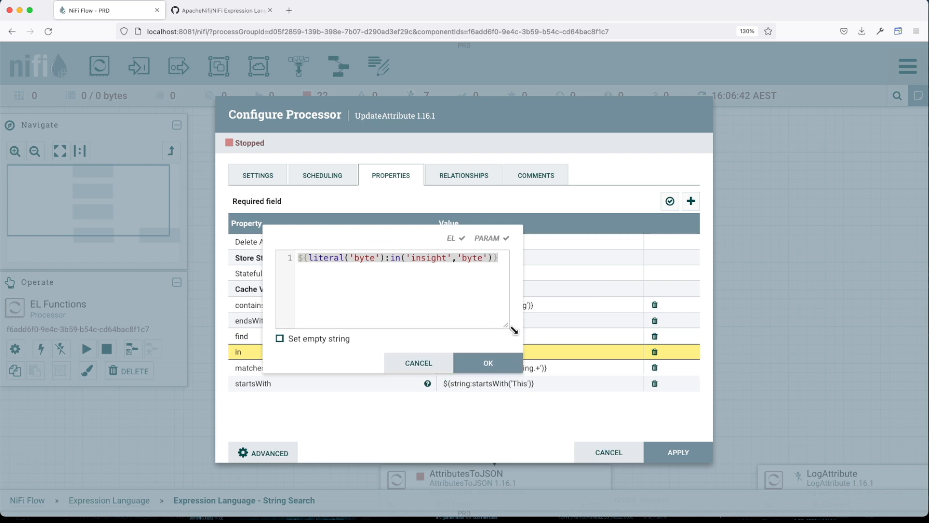
left_click_drag(514, 330, 643, 385)
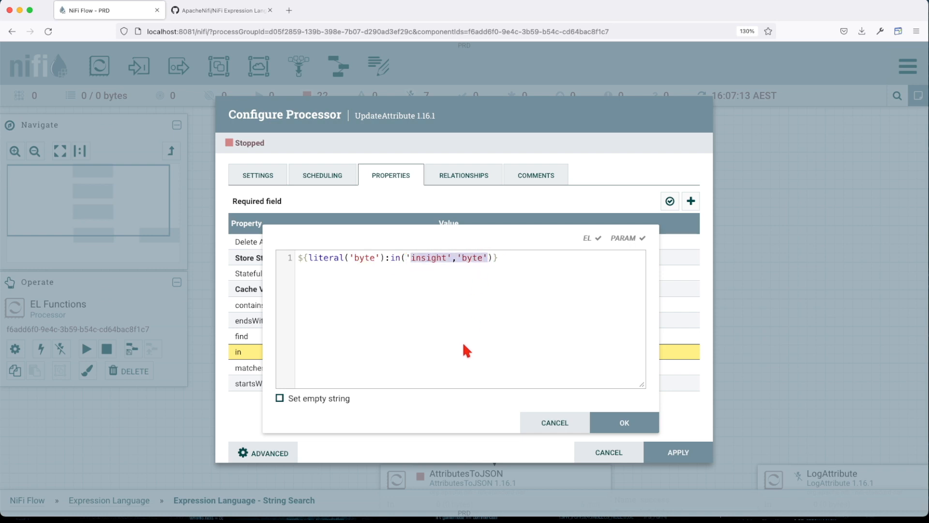
left_click(478, 258)
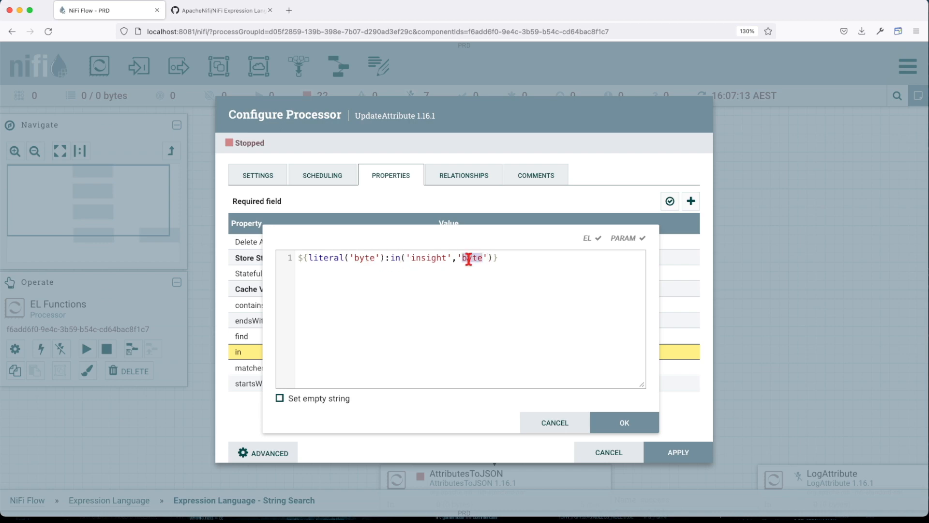
left_click(623, 421)
type("${string:matches('.+String.+')}")
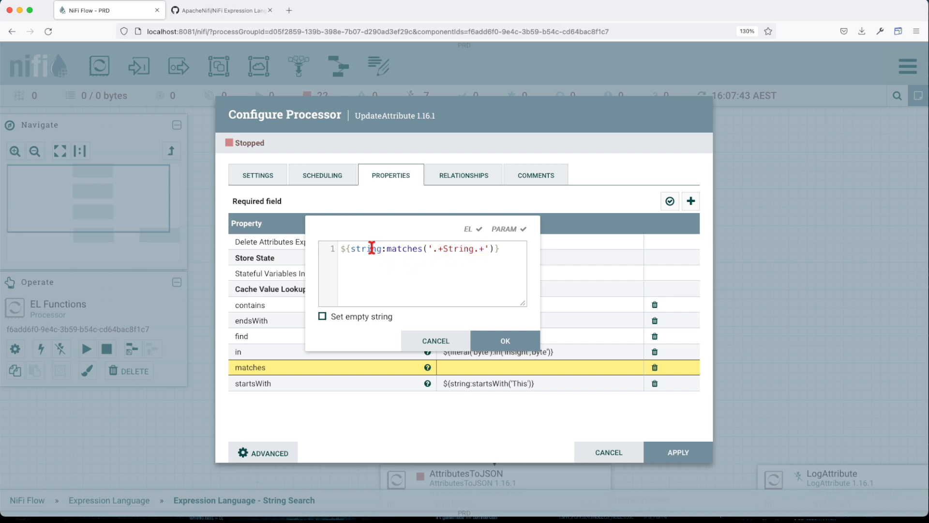
double_click(366, 247)
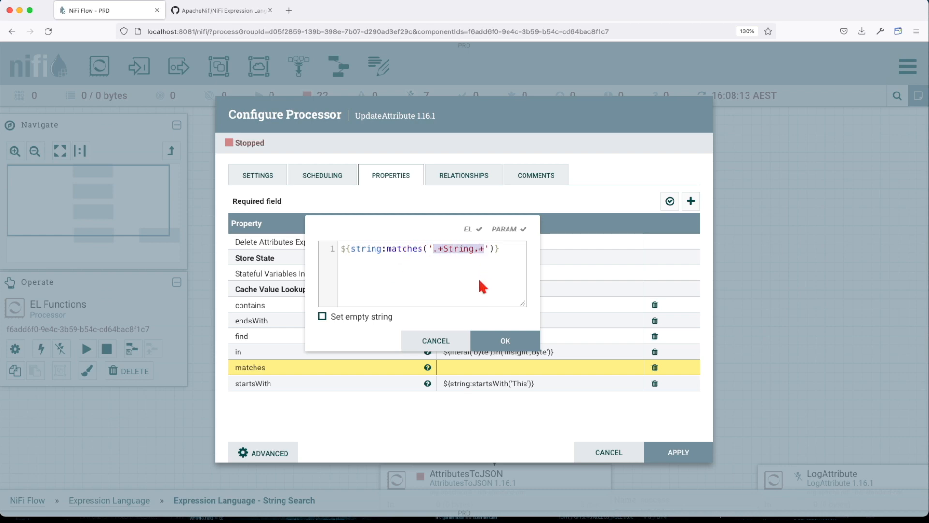
Review the startsWith('This') expression and leave the EL Functions configuration unchanged
left_click(505, 341)
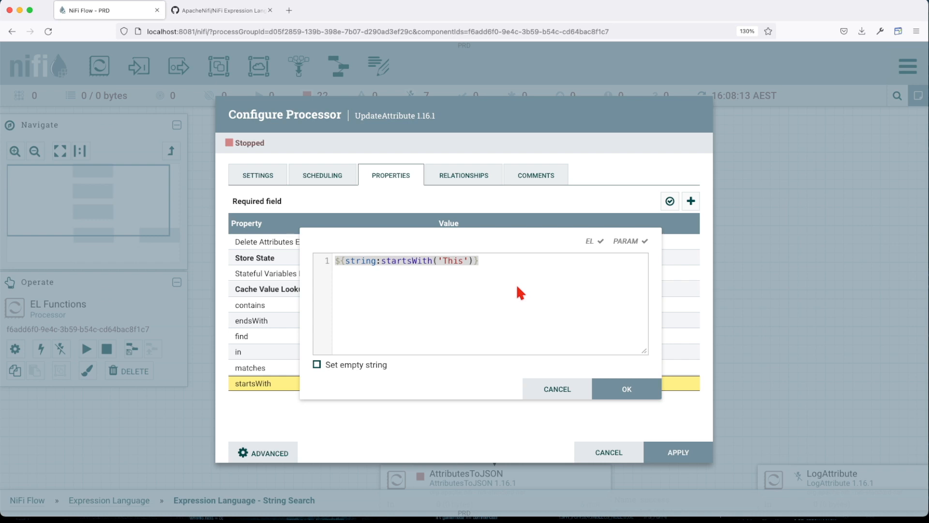
left_click(356, 262)
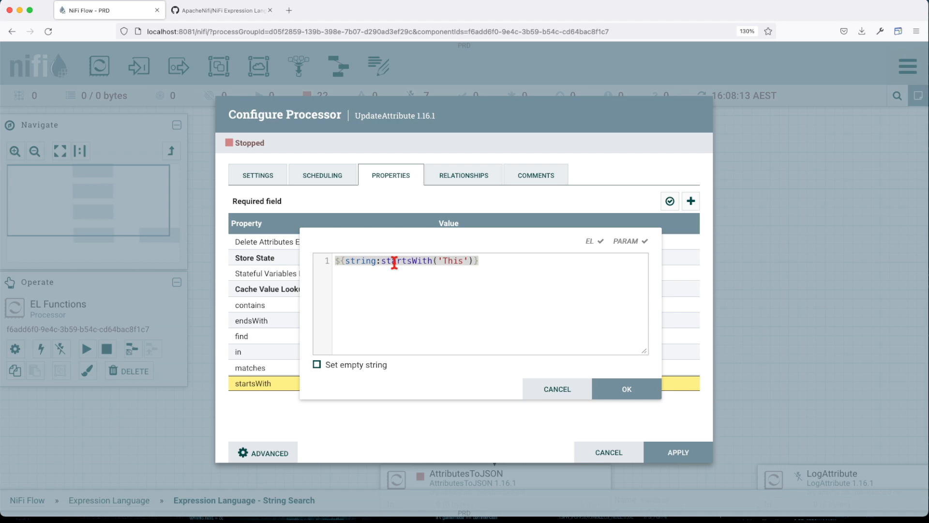
double_click(453, 261)
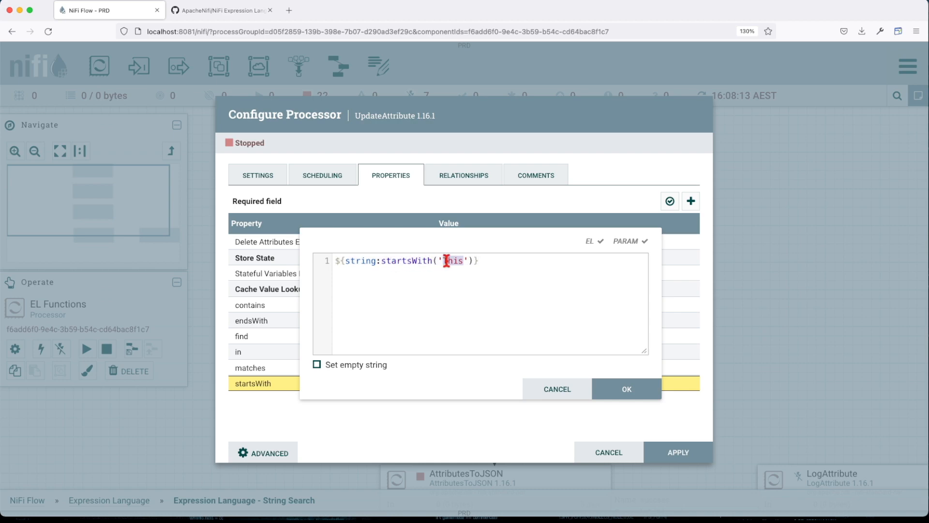
left_click(607, 451)
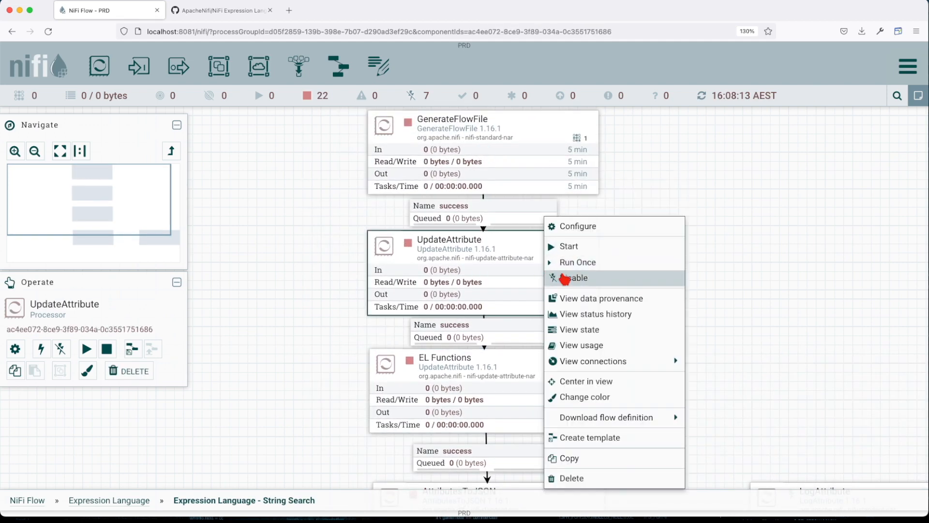
Run UpdateAttribute and AttributesToJSON once each so 147 bytes queue before LogAttribute
left_click(573, 277)
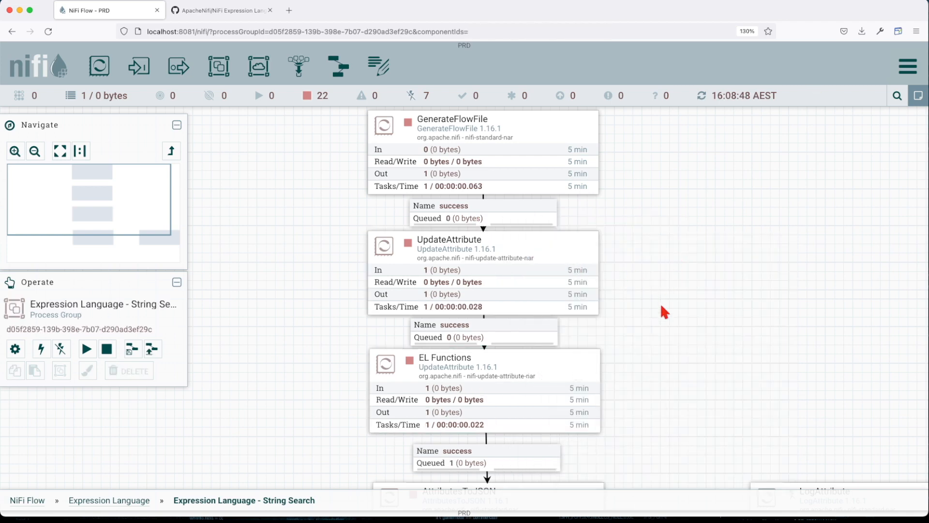
scroll("down", 3)
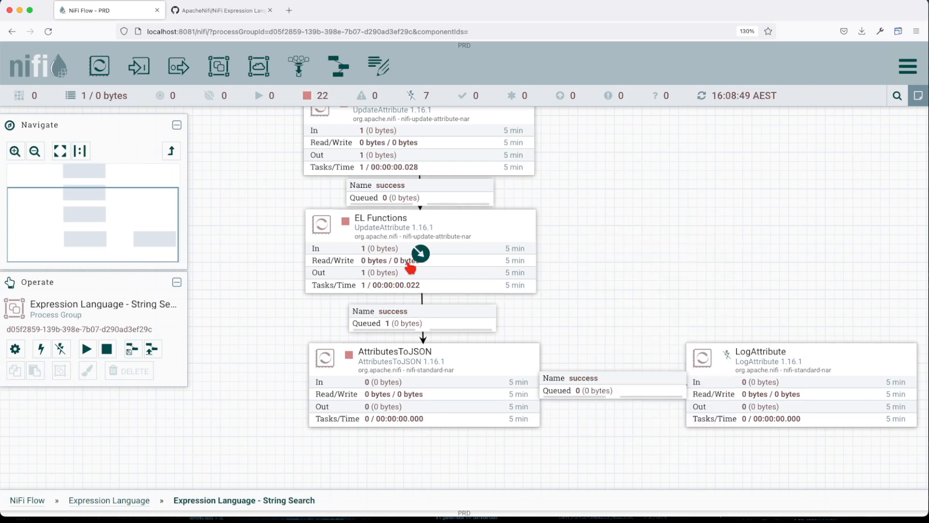
right_click(395, 358)
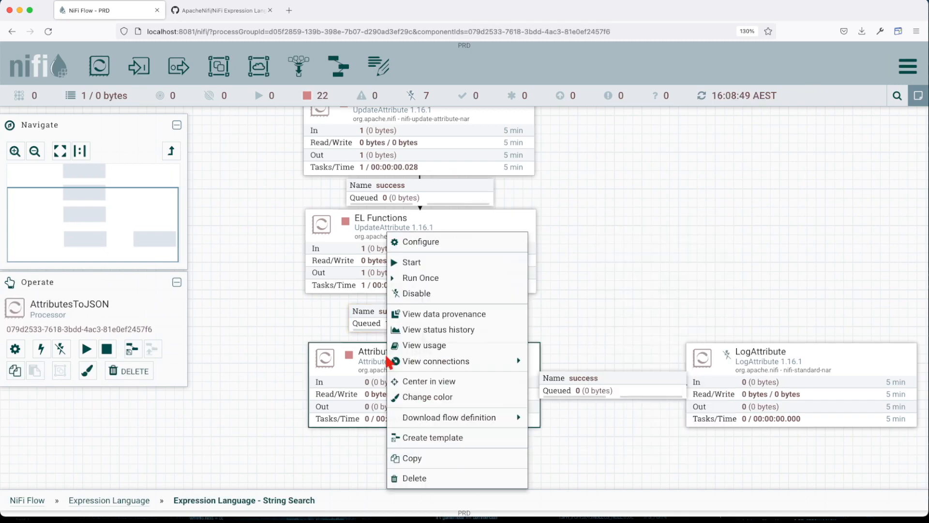
left_click(421, 277)
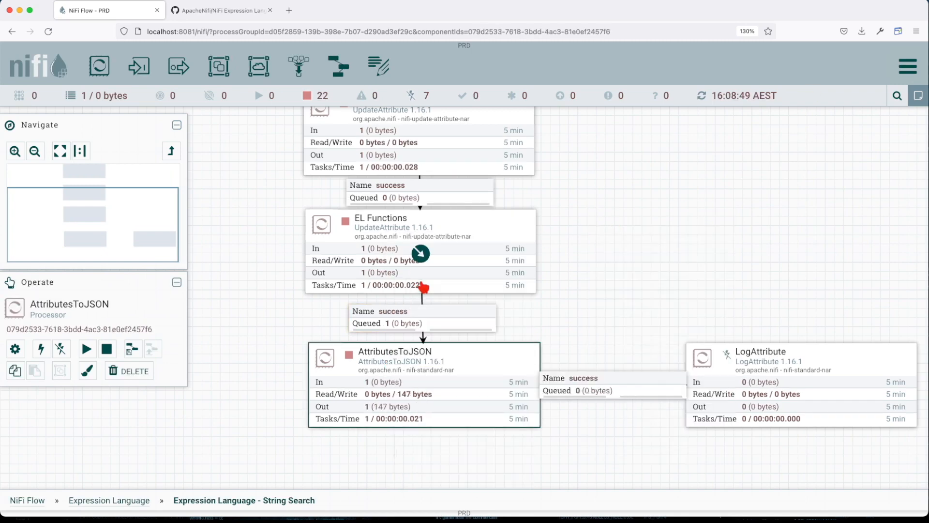
right_click(576, 385)
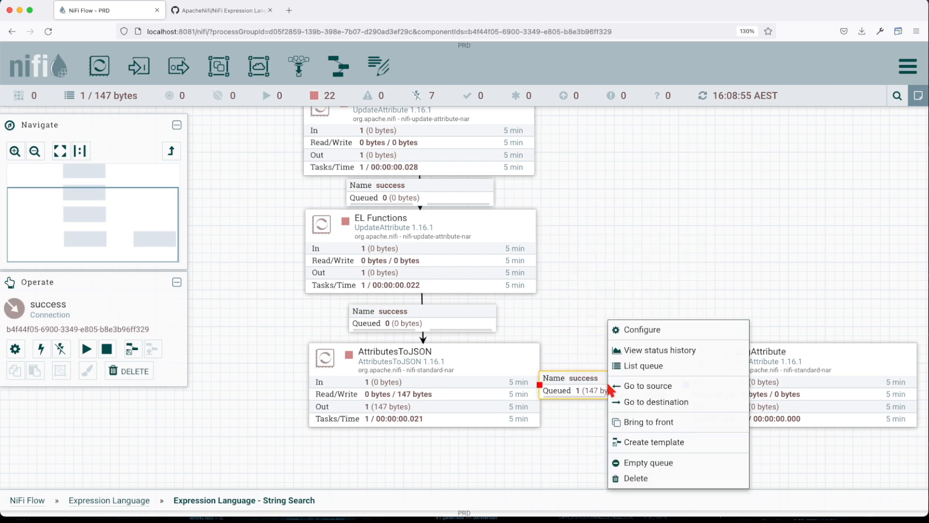
List the success queue and view the FlowFile's JSON content as formatted
left_click(643, 366)
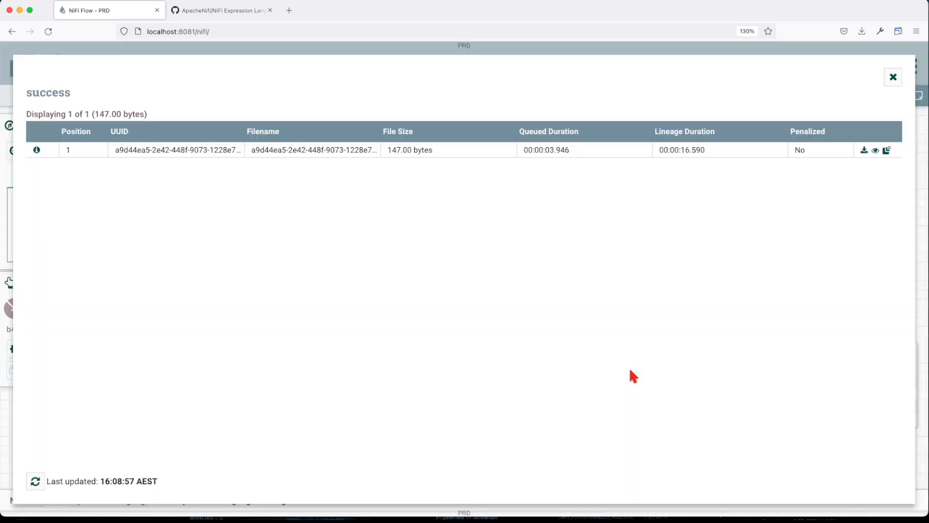
left_click(874, 149)
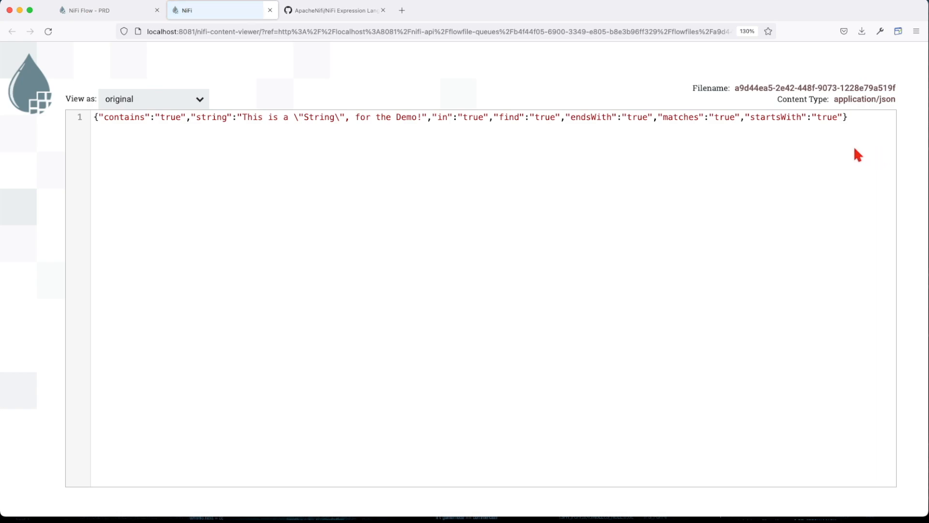
left_click(152, 99)
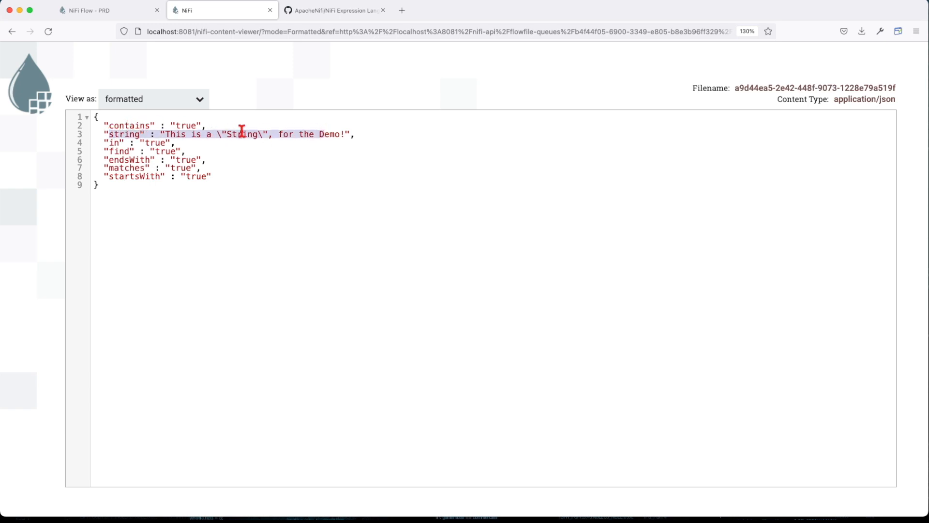
double_click(244, 133)
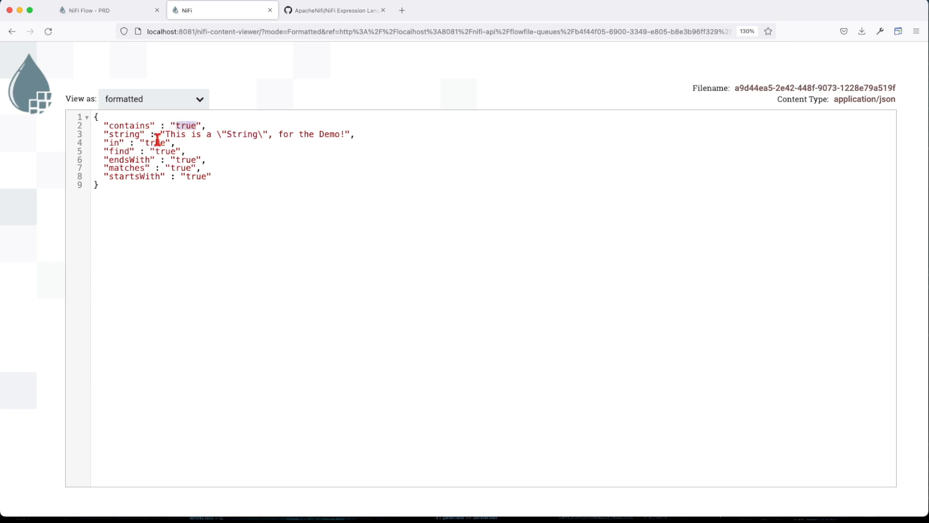
double_click(112, 142)
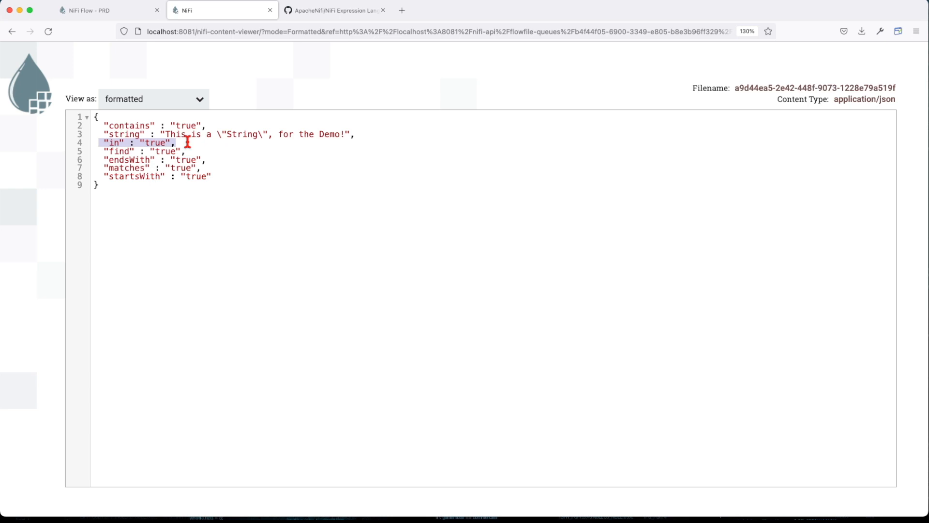
mouse_move(189, 143)
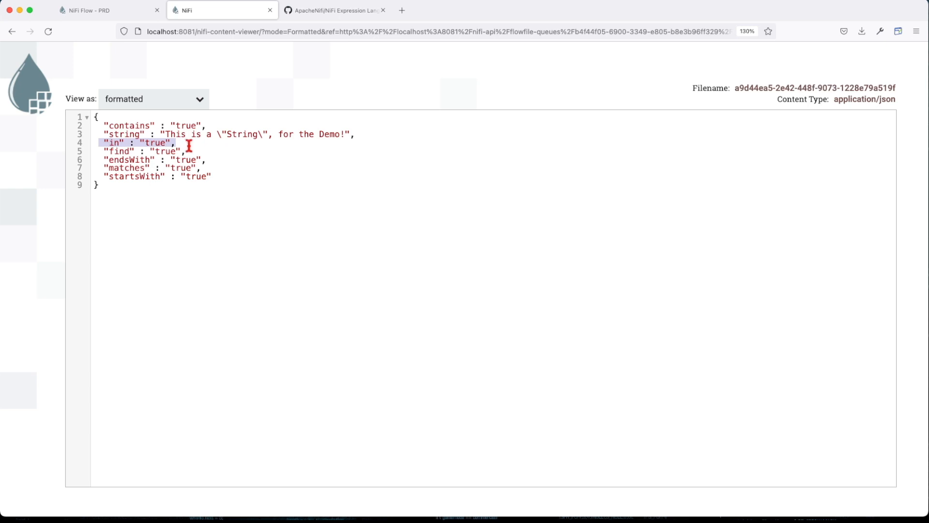
mouse_move(199, 146)
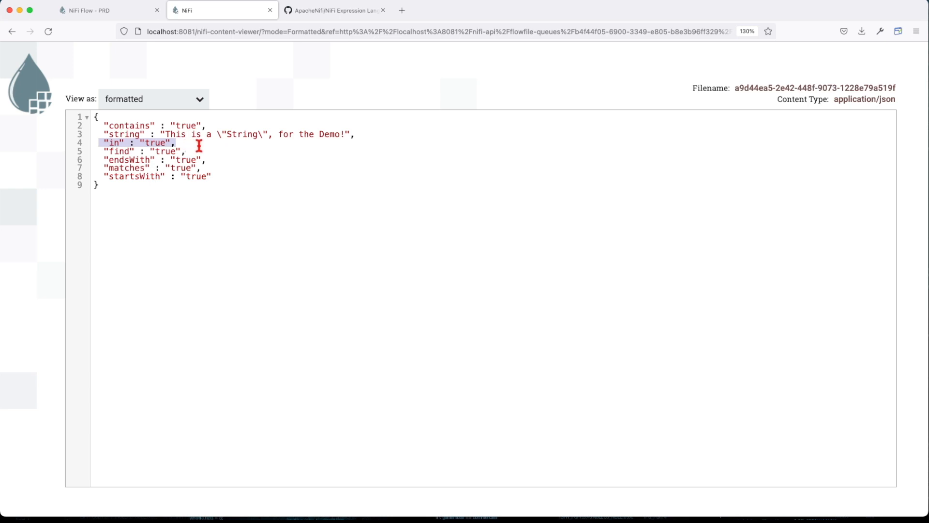
double_click(117, 151)
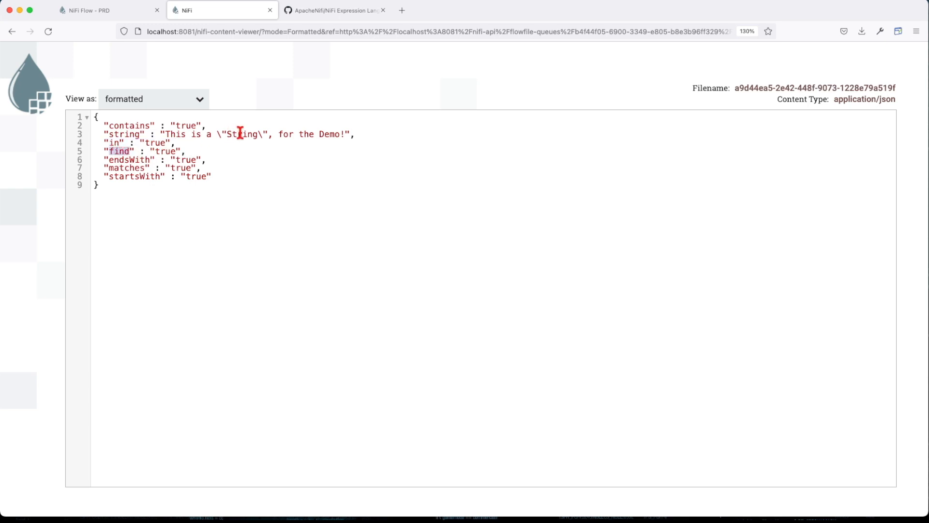
double_click(244, 134)
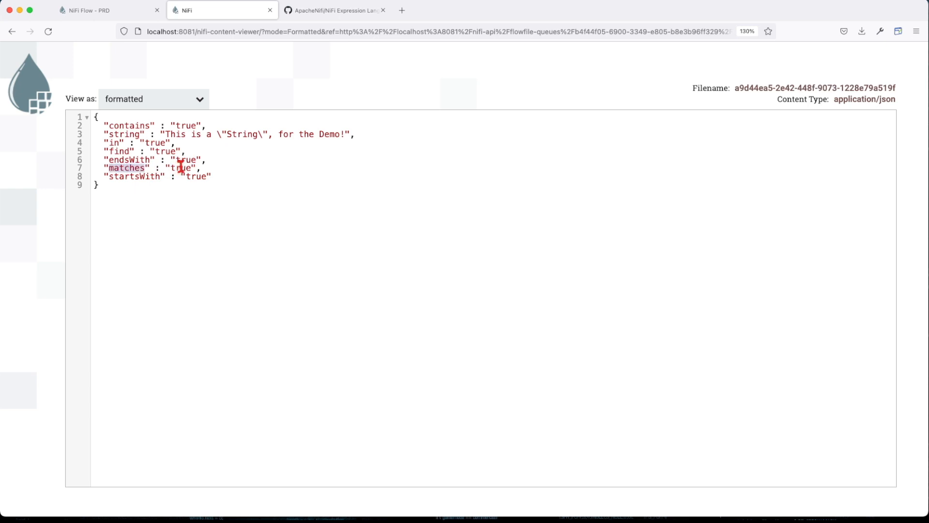
double_click(243, 133)
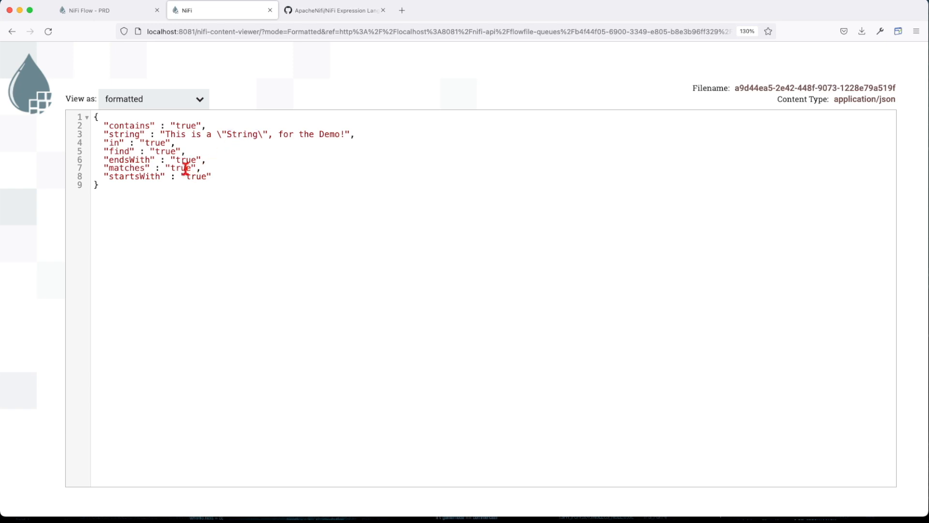
double_click(177, 134)
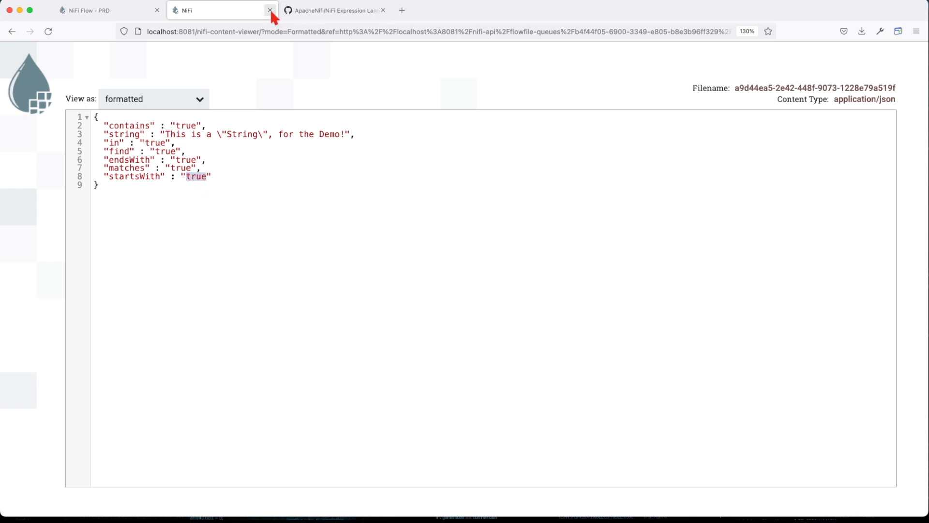
Leave the content viewer and act on the queued success connection before LogAttribute
left_click(268, 9)
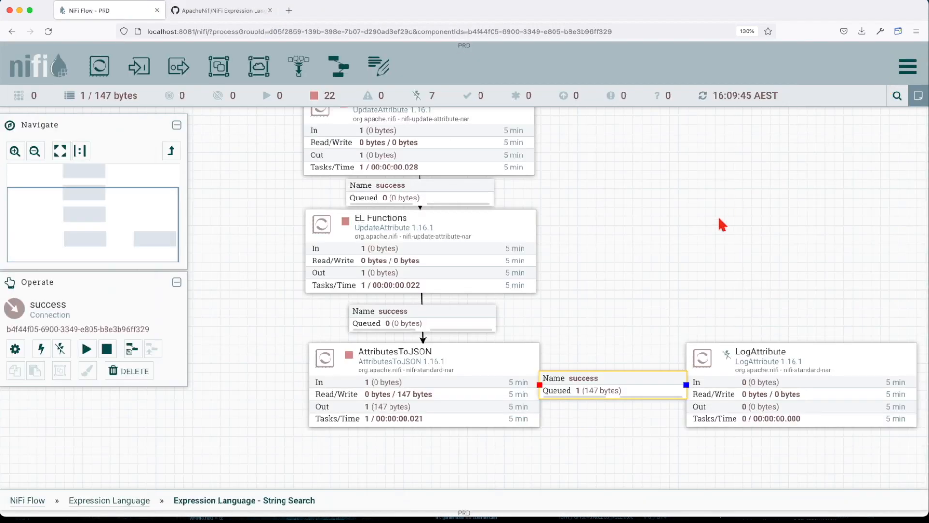
right_click(593, 387)
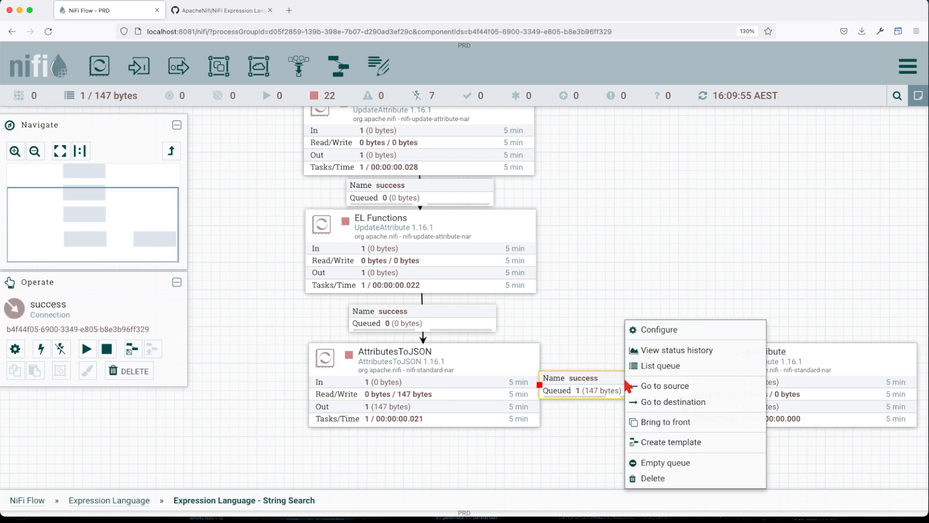
left_click(665, 385)
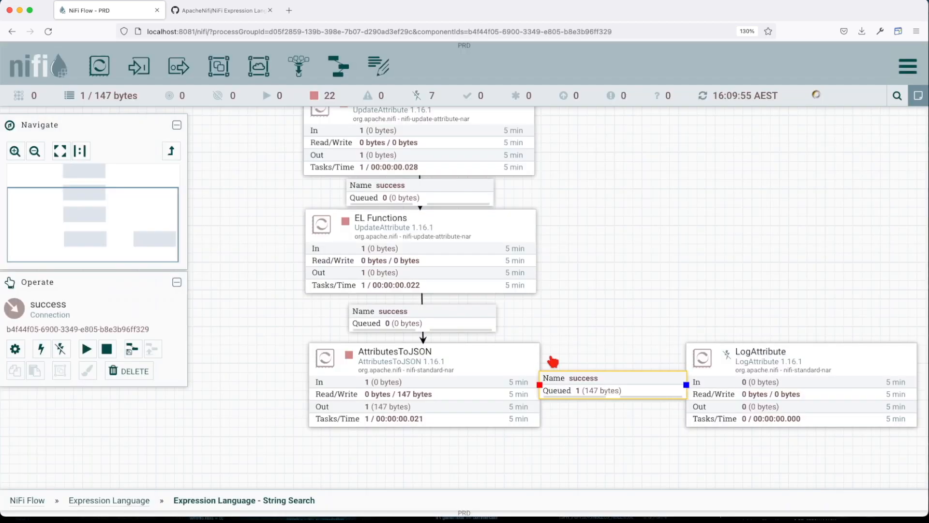